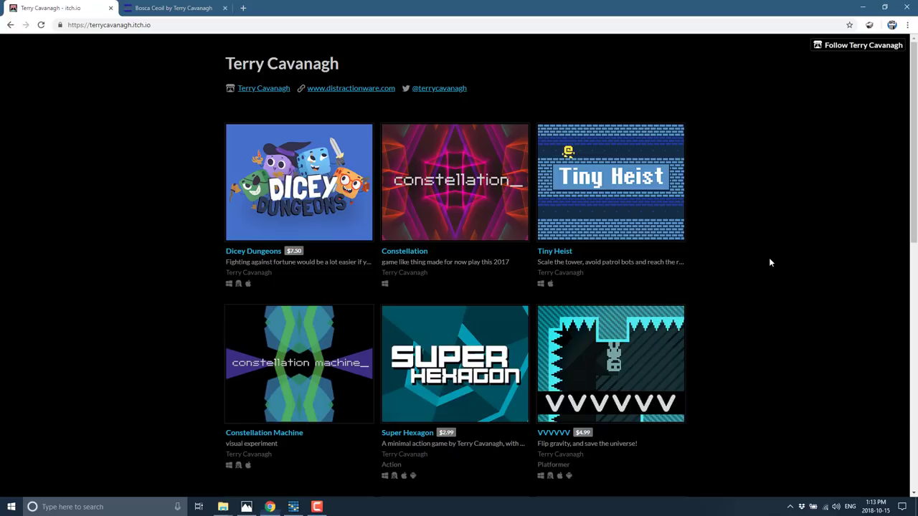
Step: Bring up the Bosca Ceoil download page tab from Terry Cavanagh's itch.io games
click(172, 8)
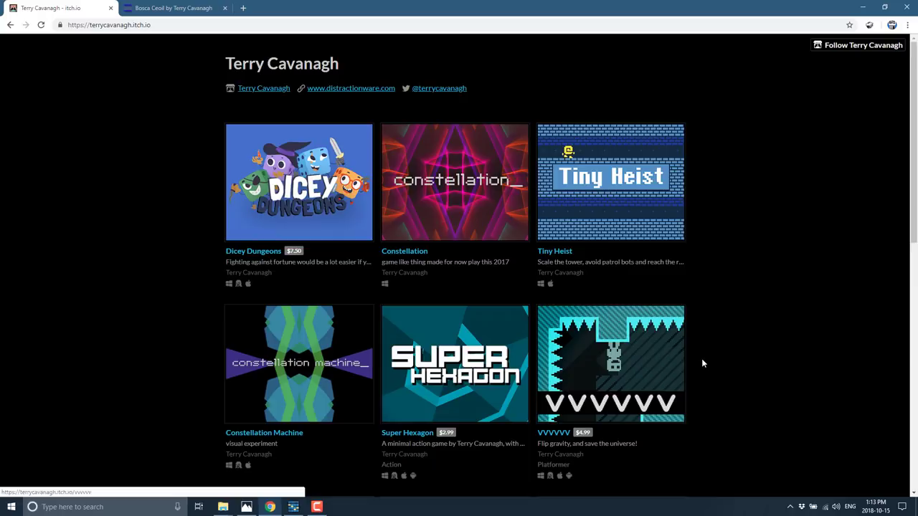
click(173, 8)
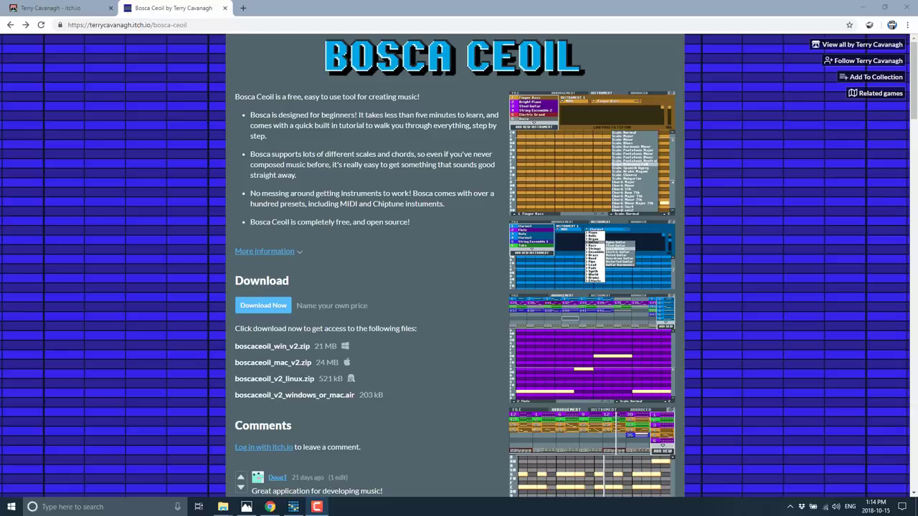
Step: Launch Bosca Ceoil to a blank Grand Piano pattern at 120 BPM
click(293, 507)
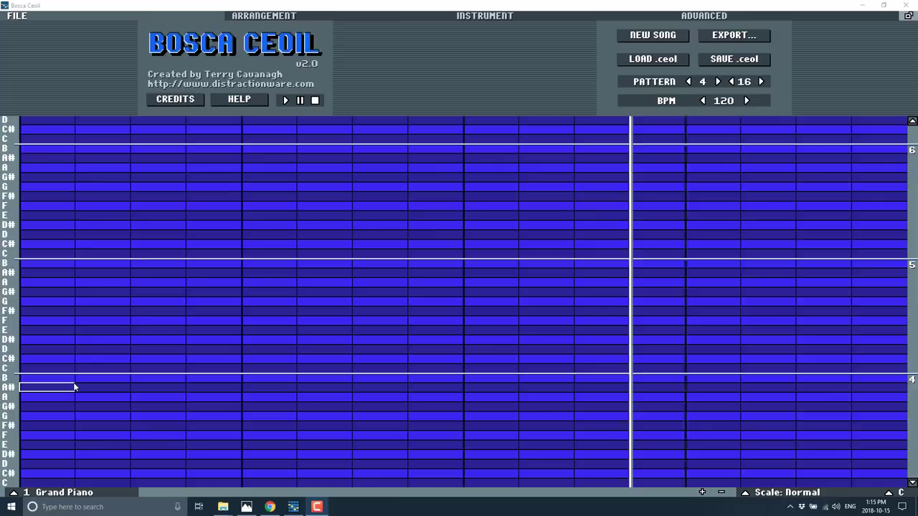
Step: Place a descending B, A, G, G# piano melody and lower the tempo to 115 BPM
click(45, 263)
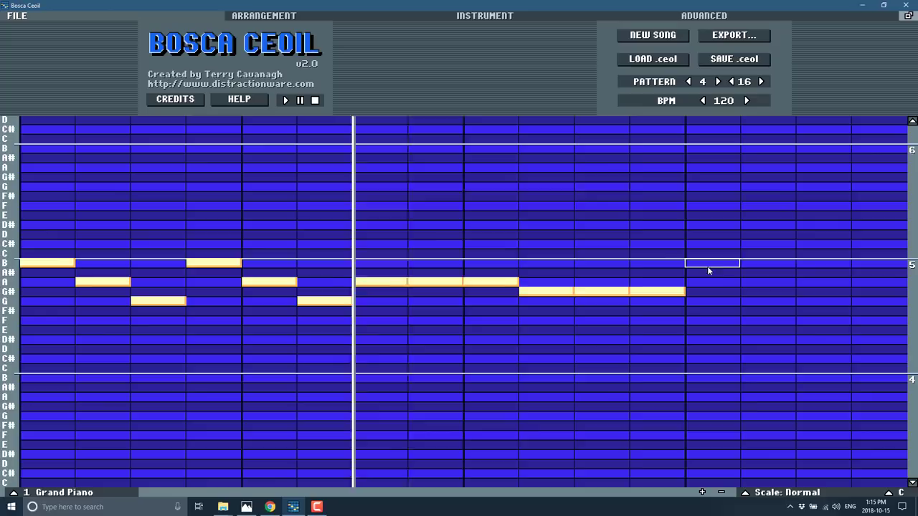
click(701, 101)
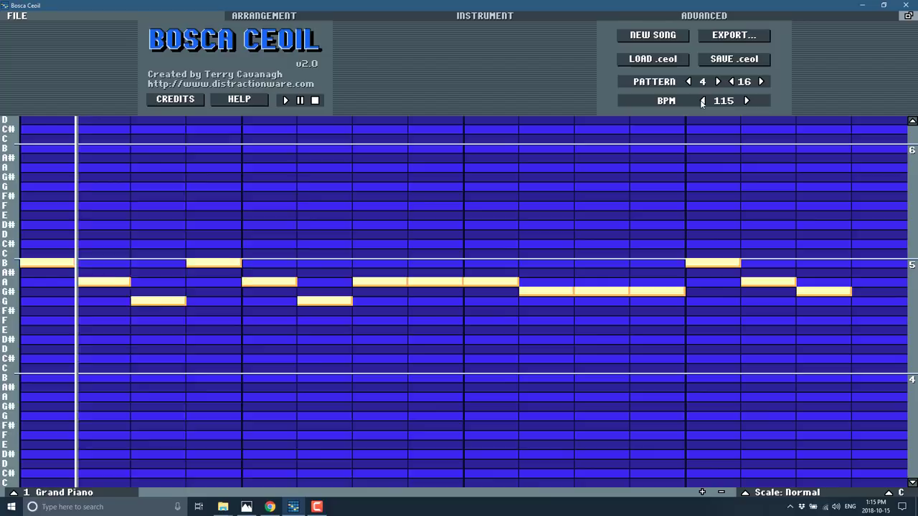
Step: Delete every piano note and drop the tempo down to 55 BPM
click(703, 100)
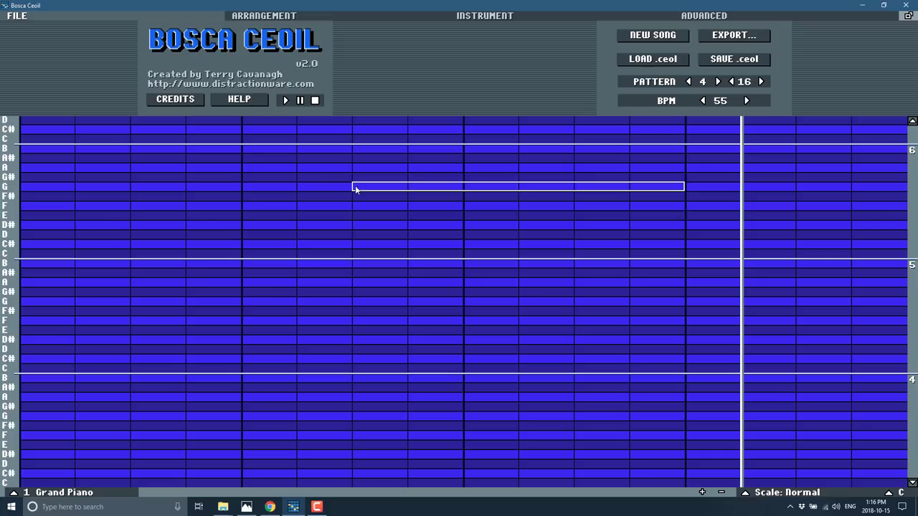
click(284, 99)
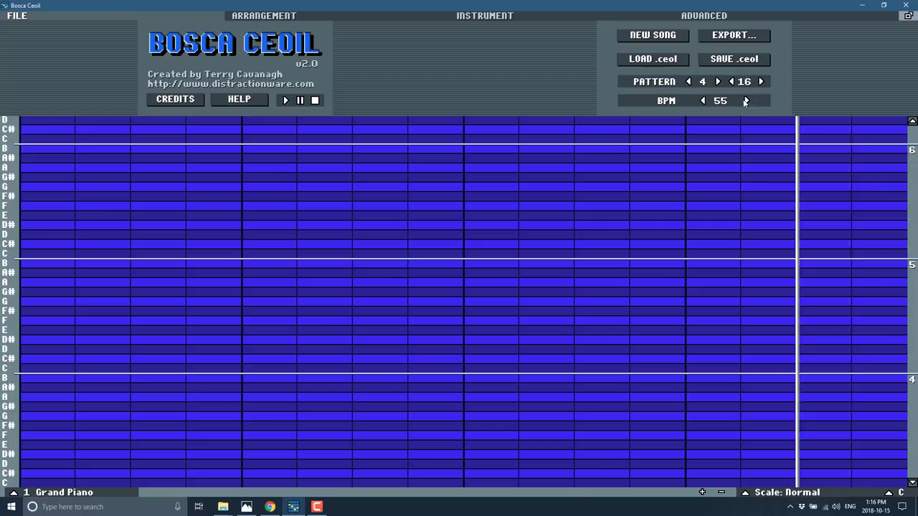
Step: Raise the tempo to 100 BPM while the empty pattern plays back
click(746, 100)
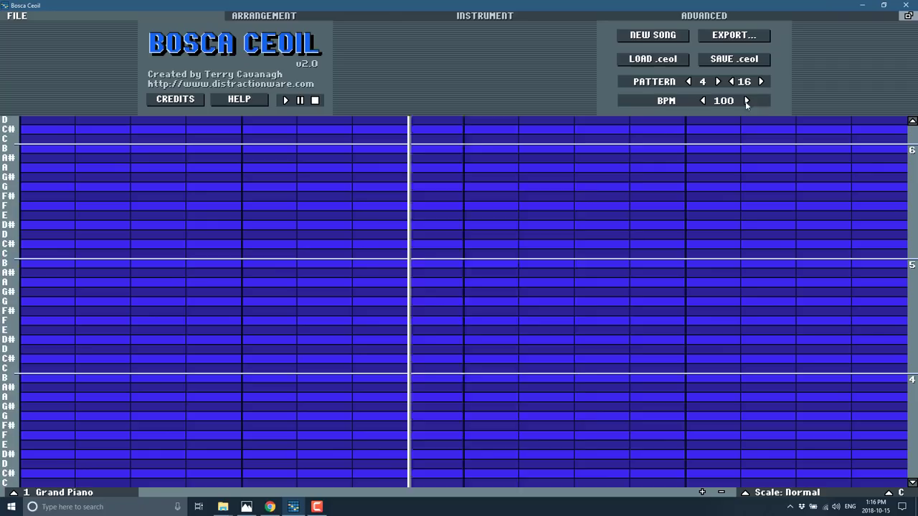
click(733, 35)
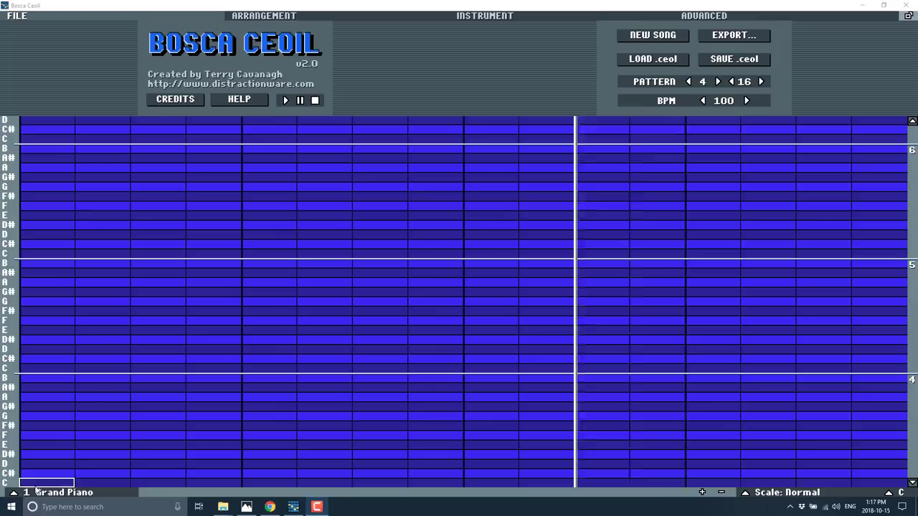
Step: Add a Banjo instrument beside Grand Piano and browse the preset list without choosing
click(484, 15)
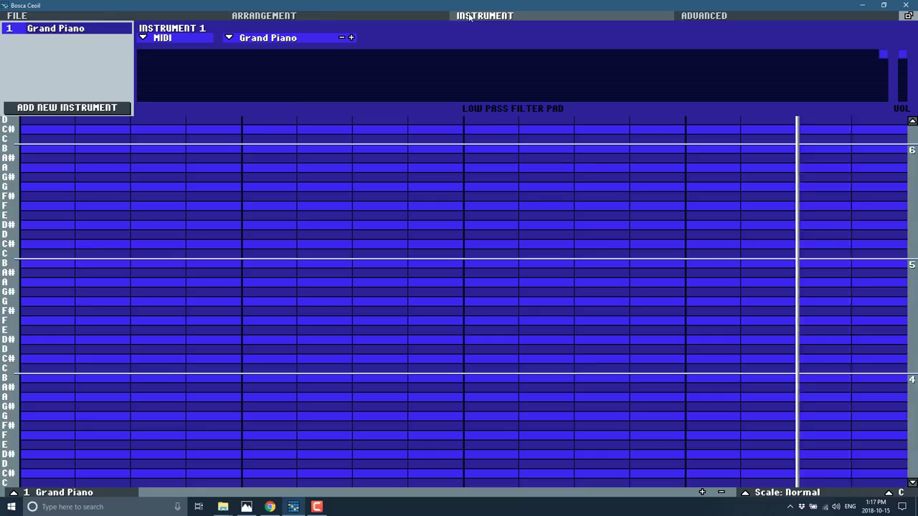
click(66, 107)
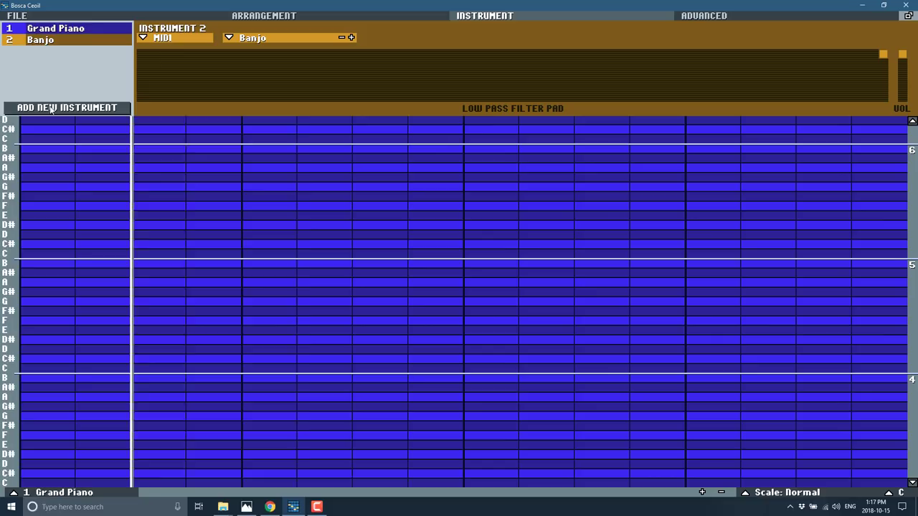
click(252, 37)
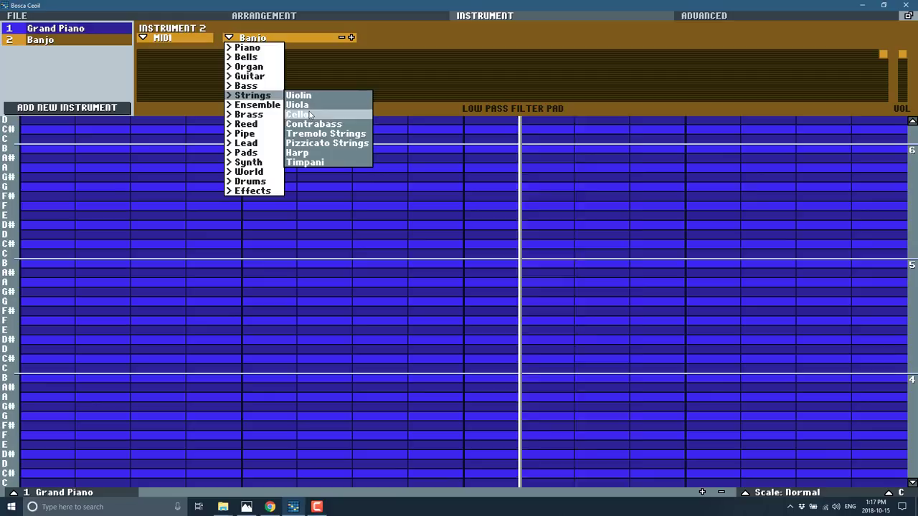
click(161, 37)
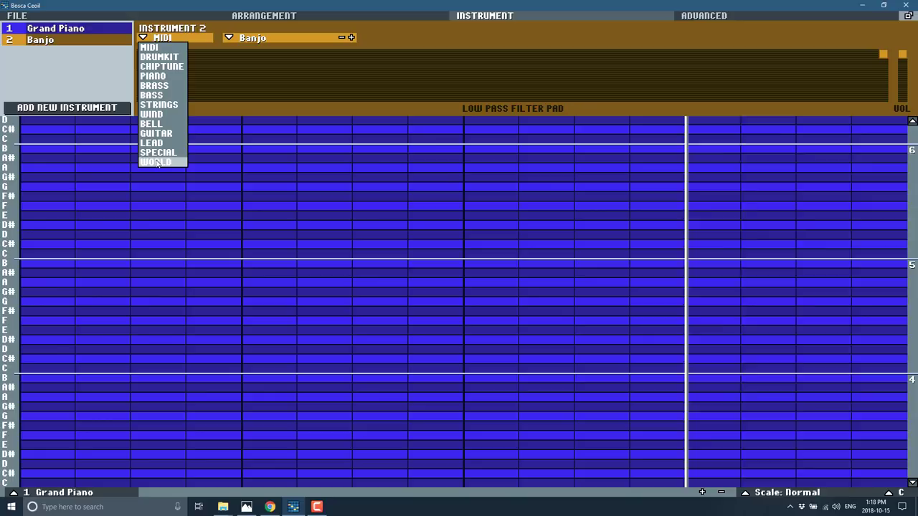
Step: Switch the second instrument to the Wind group's Clarinet #1 and add scattered melody notes
click(151, 114)
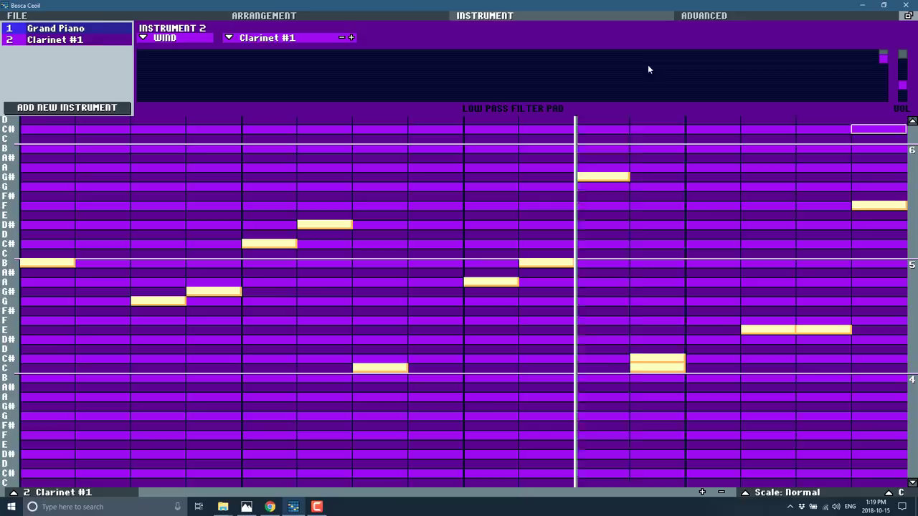
Step: Add pattern 2 to the arrangement holding a higher Clarinet #1 melody
click(703, 15)
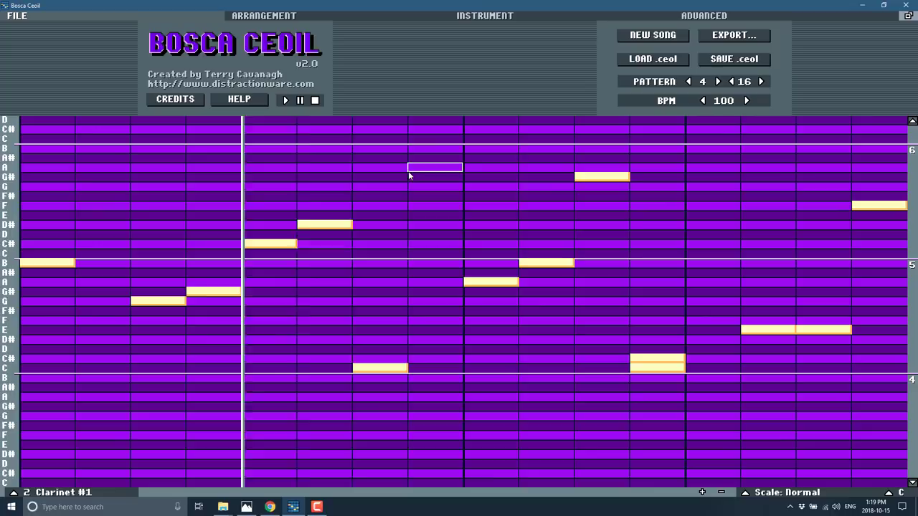
click(263, 15)
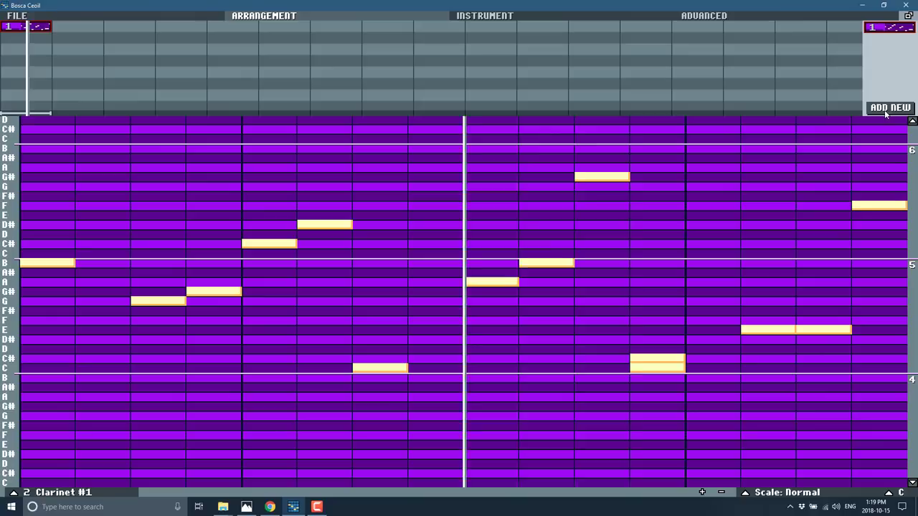
click(889, 107)
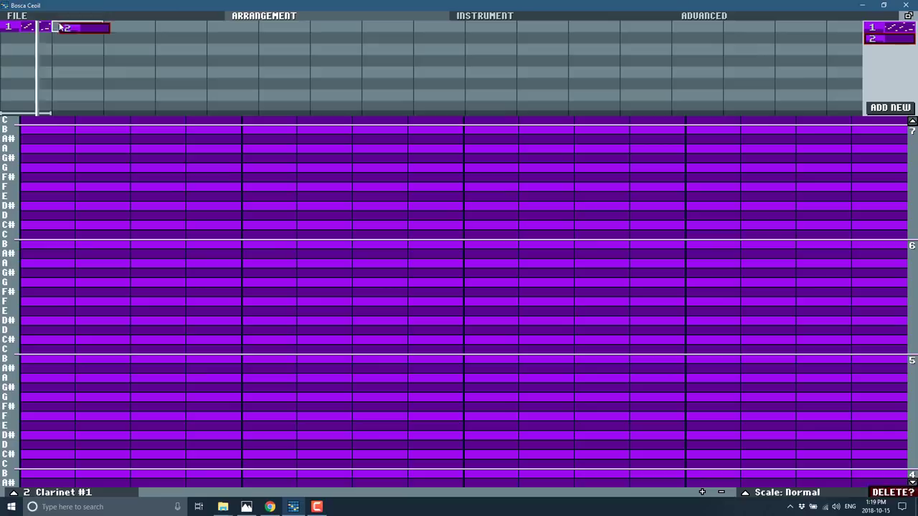
click(77, 26)
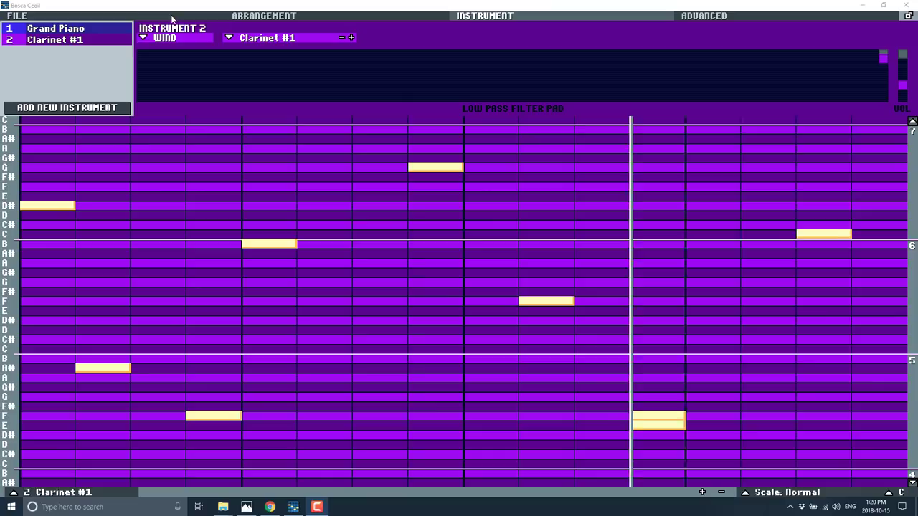
Step: Add a Steel Drums instrument with a sparse pattern 3 on the second arrangement row
click(287, 37)
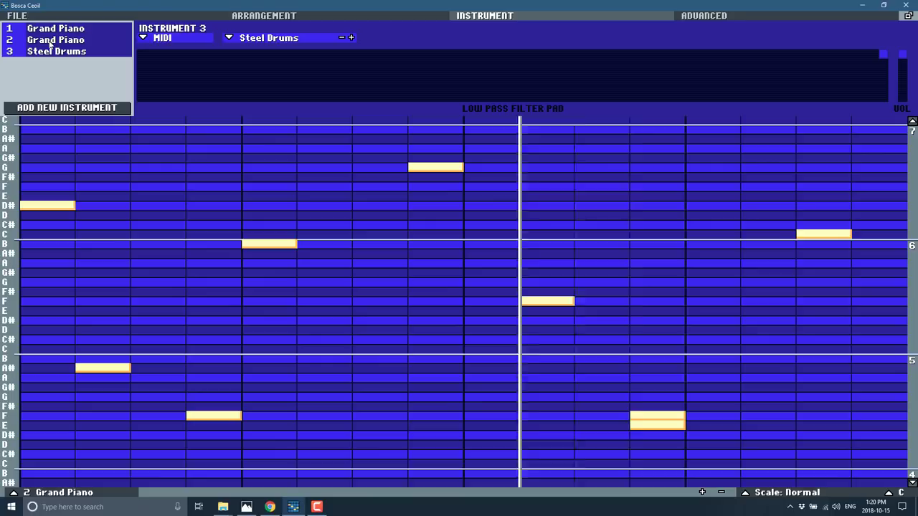
click(263, 15)
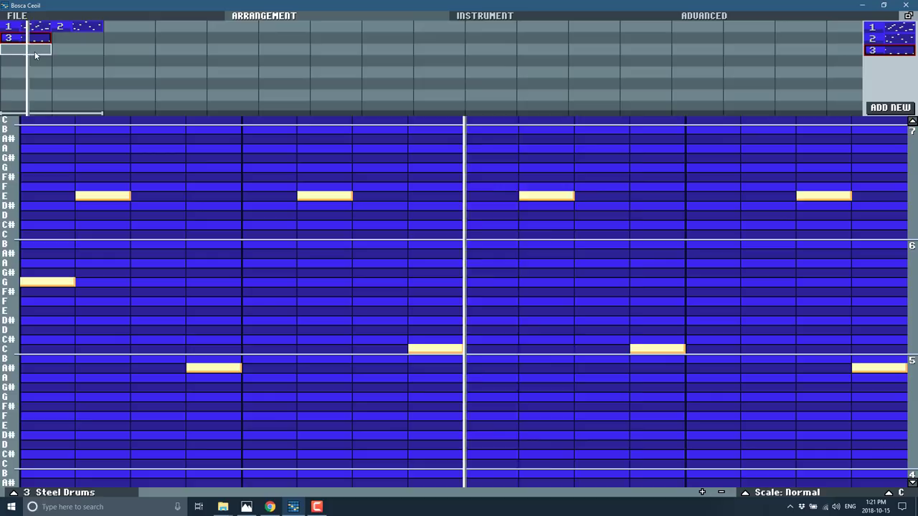
Step: Make instrument three a Wood Block and place pattern 4 under bars 1 and 2
click(484, 15)
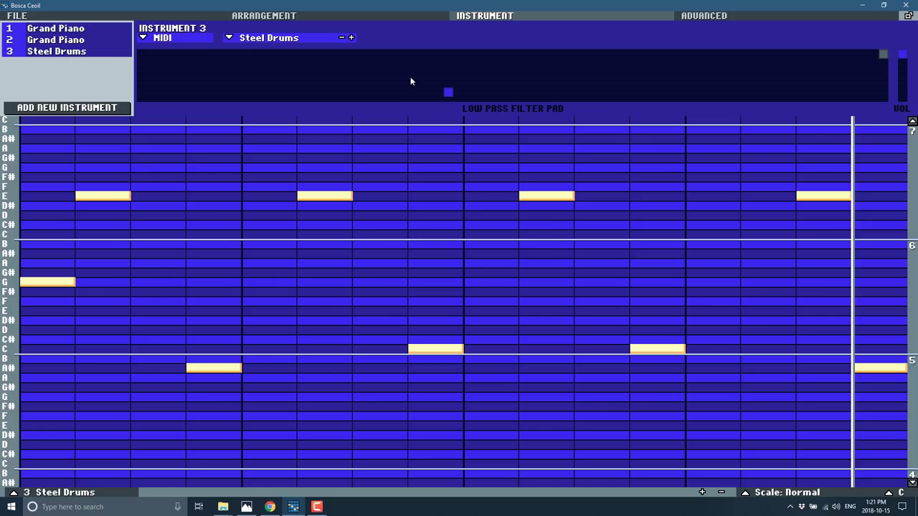
click(269, 37)
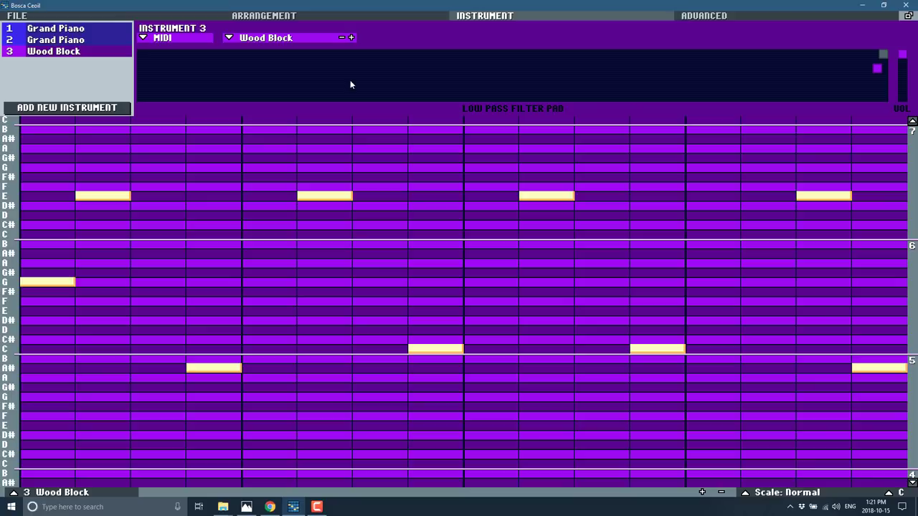
click(263, 15)
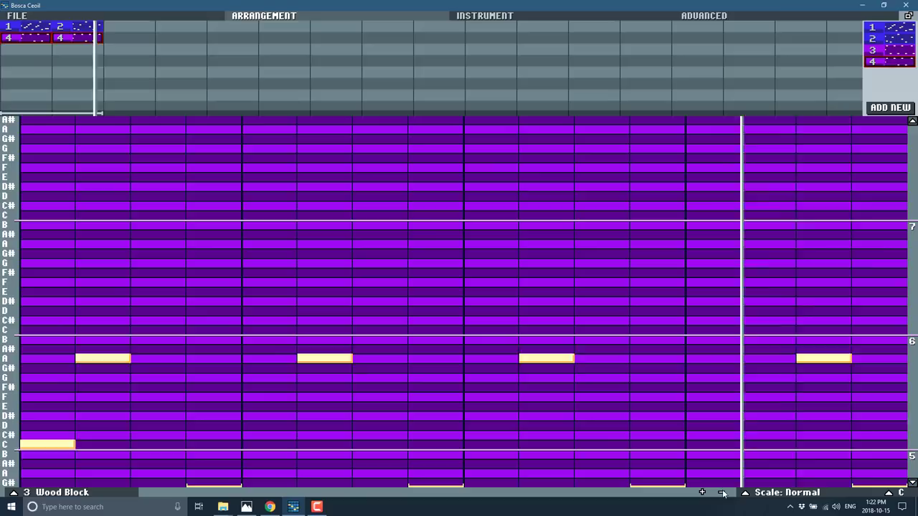
Step: Switch from the Advanced tab to the File tab to show export and save options
click(702, 15)
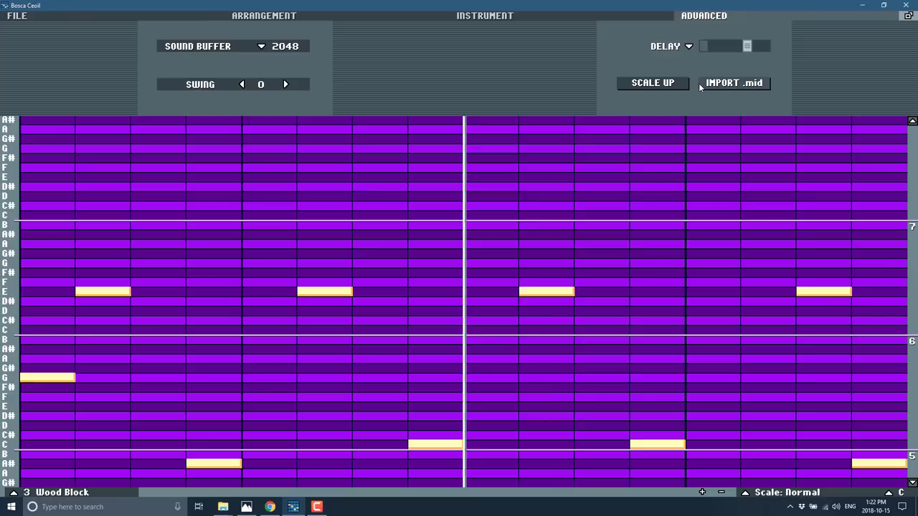
click(263, 15)
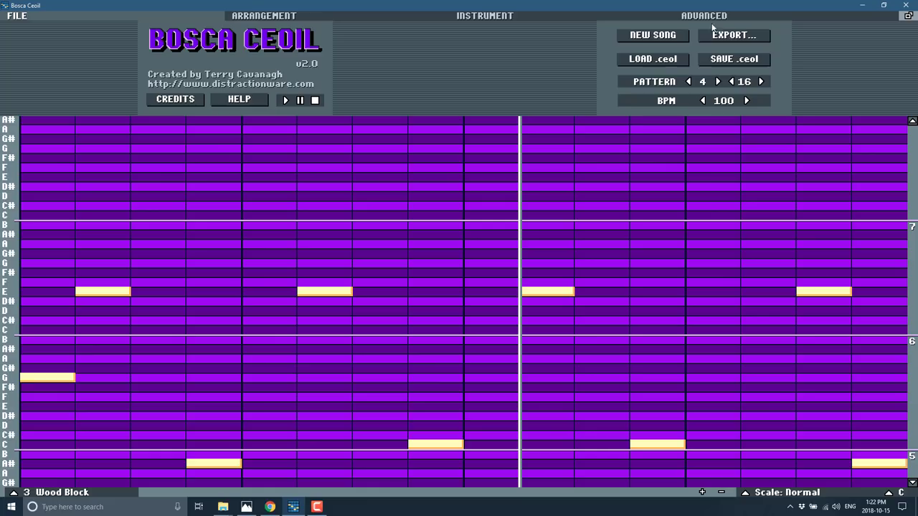
Step: Export the song to the desktop as MySong.wav and minimize Bosca Ceoil
click(733, 34)
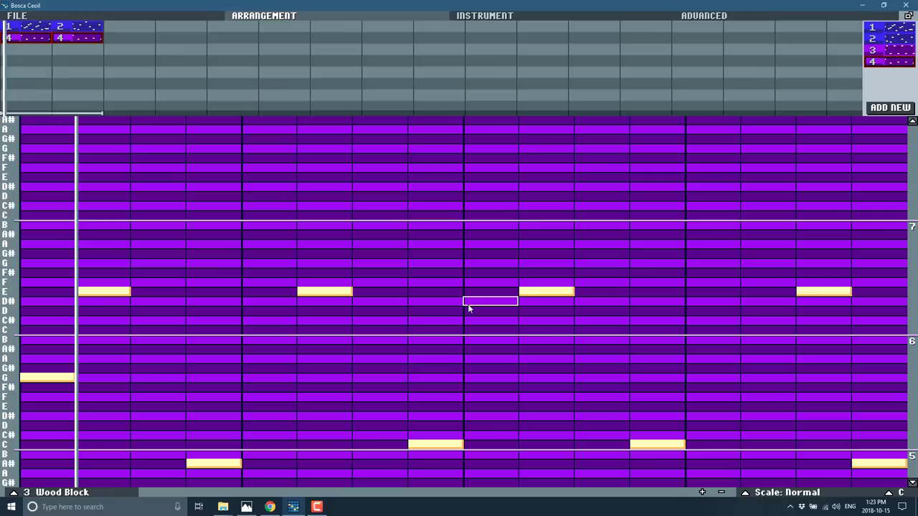
click(17, 15)
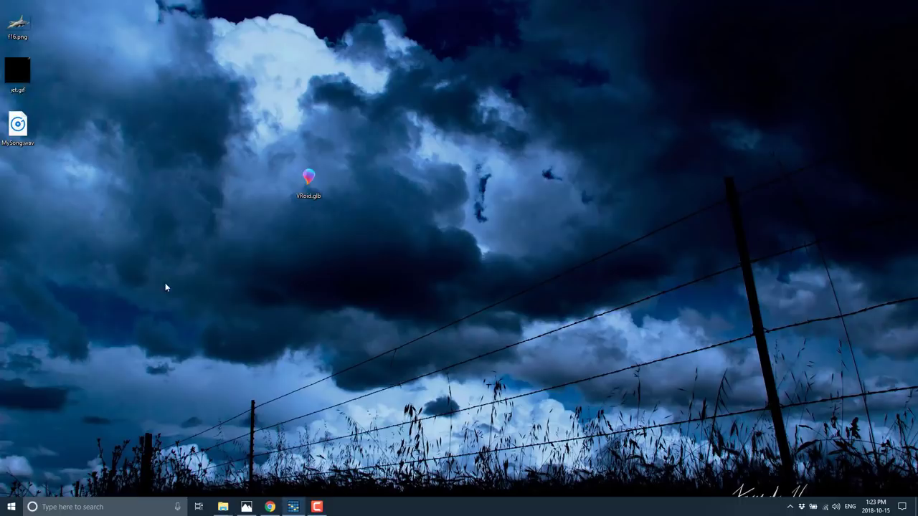
Step: Open MySong.wav from the desktop in Audacity instead of Groove Music
click(339, 506)
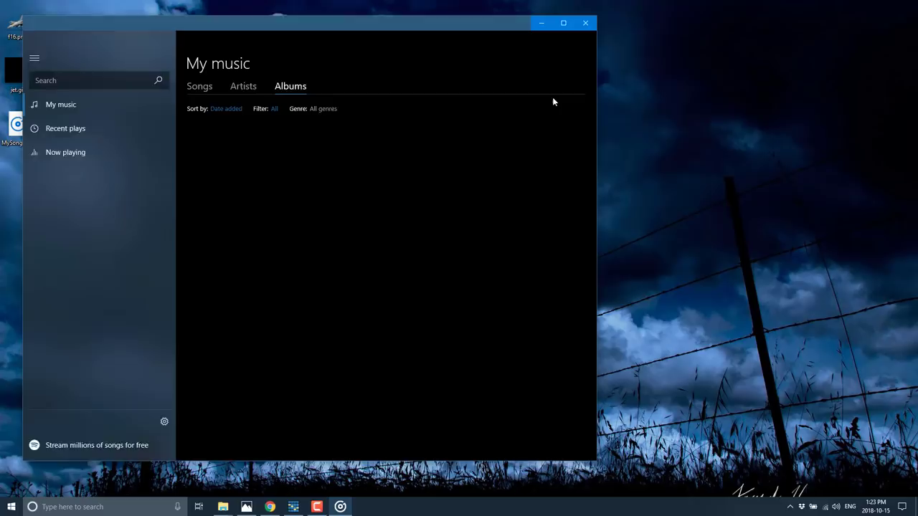
click(585, 23)
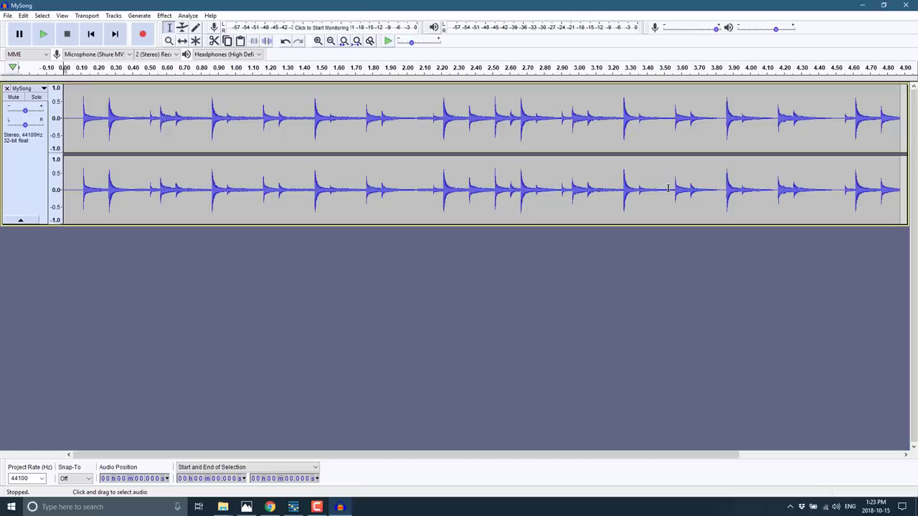
Step: Return to Bosca Ceoil from Audacity via its taskbar icon
click(316, 507)
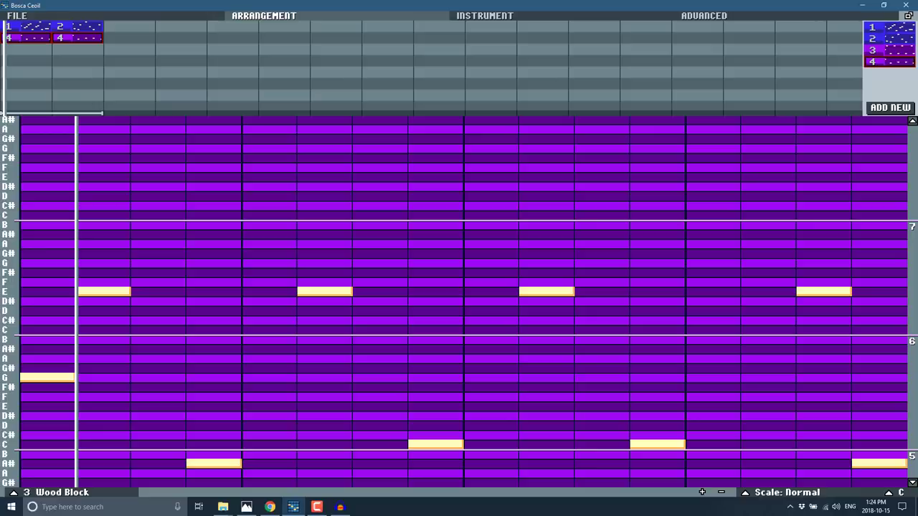
Step: Switch to Chrome to show the itch.io Bosca Ceoil download page
click(269, 507)
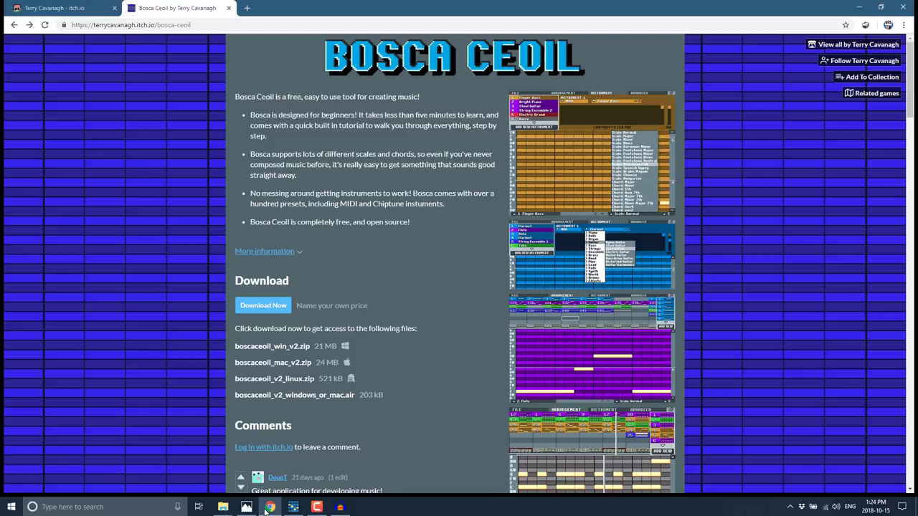
mouse_move(402, 337)
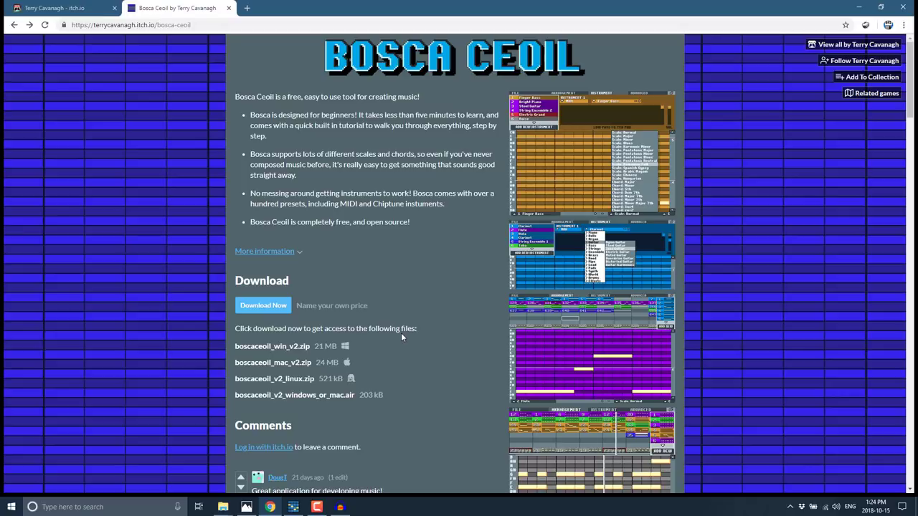